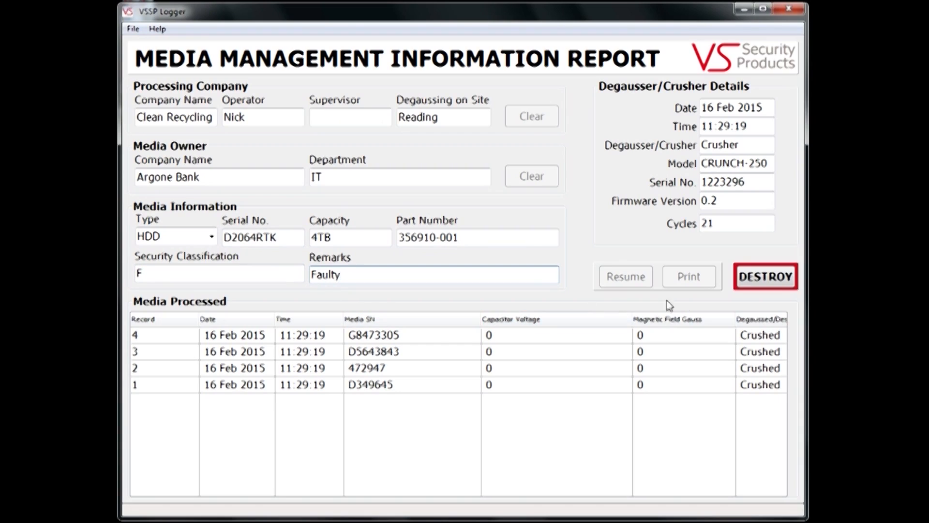
- Crush drive D2064RTK via DESTROY, logging it as record 5 with cycle count 22
{"action": "left_click", "coordinate": [765, 276]}
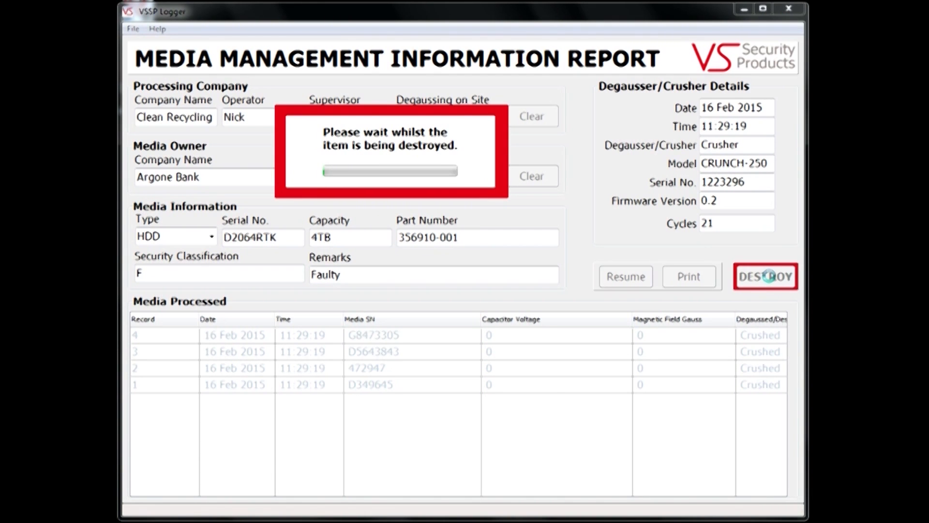
{"action": "left_click", "coordinate": [765, 276]}
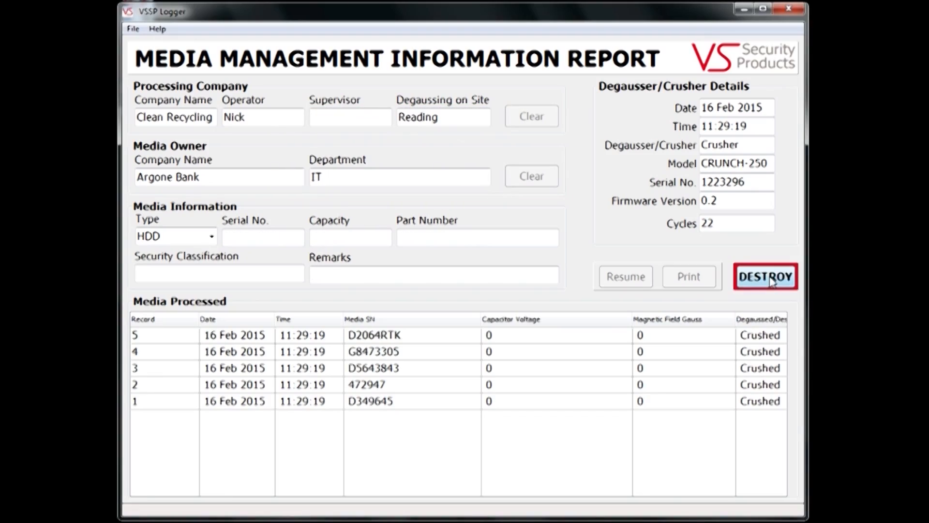